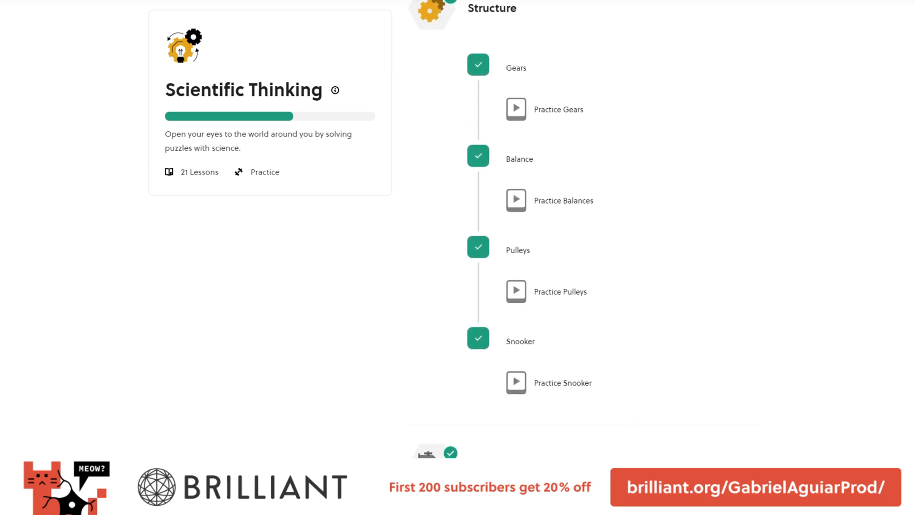
Scroll to the delivery-truck exercise and run its repeat 2 times loop program
{"action": "scroll", "scroll_direction": "down", "scroll_amount": 3}
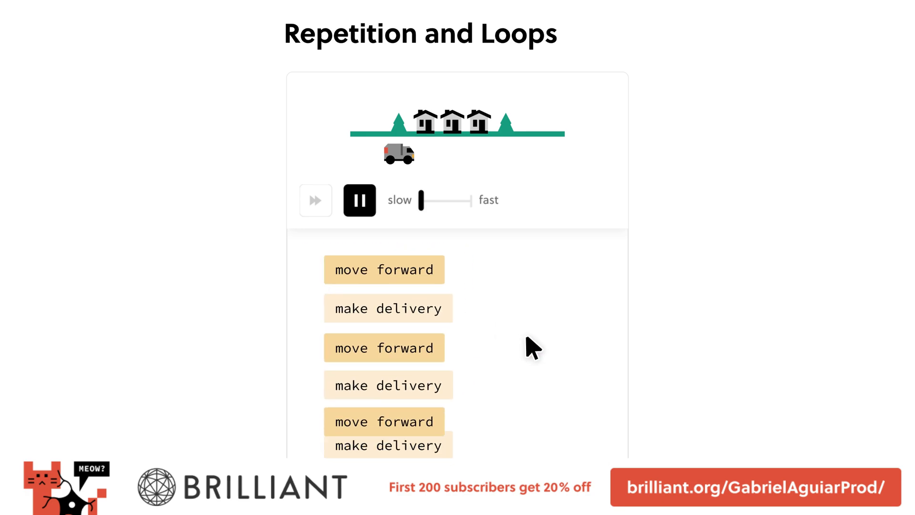
{"action": "left_click", "coordinate": [359, 200]}
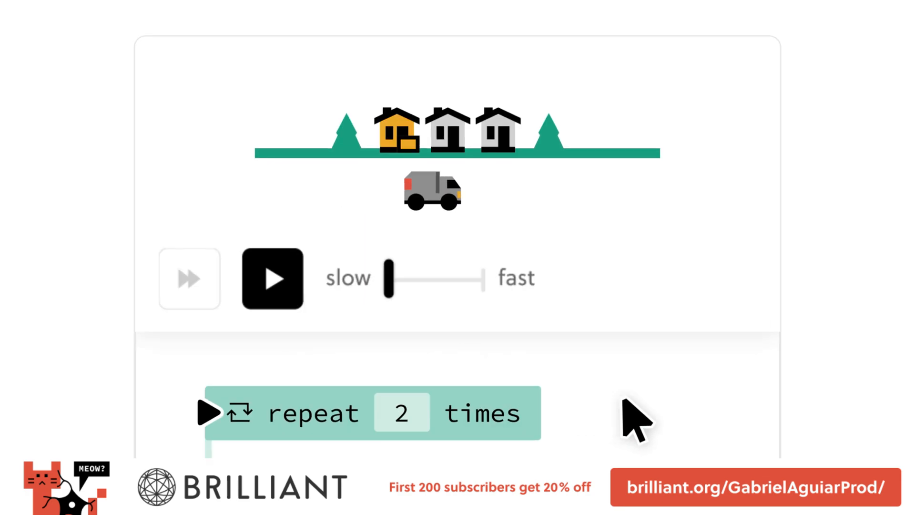